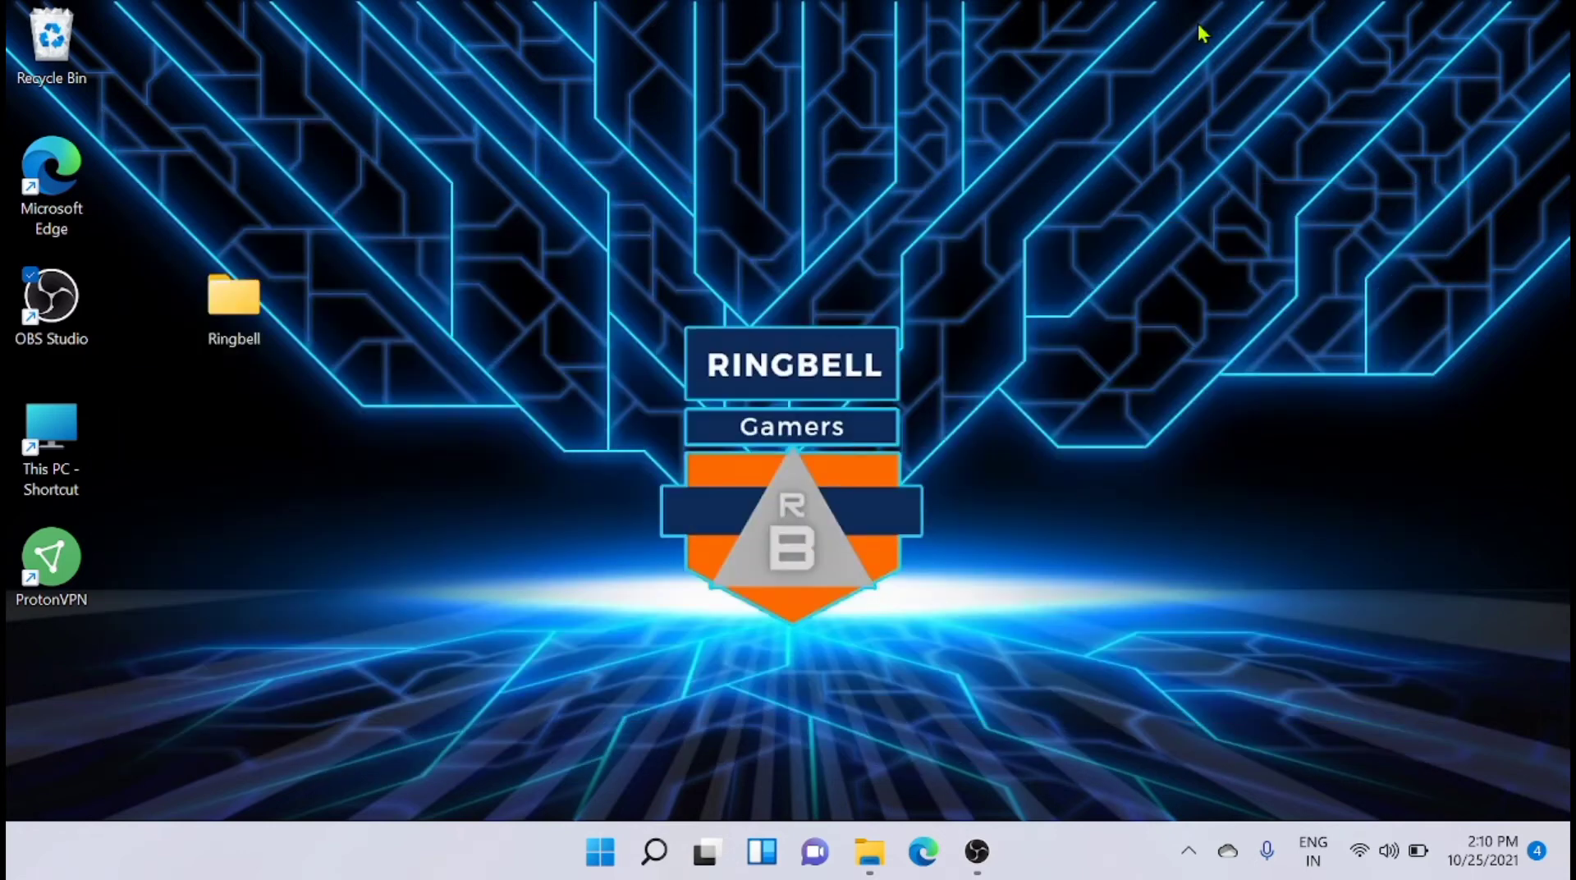
# Open the Start menu from the taskbar Start button.
pyautogui.click(601, 853)
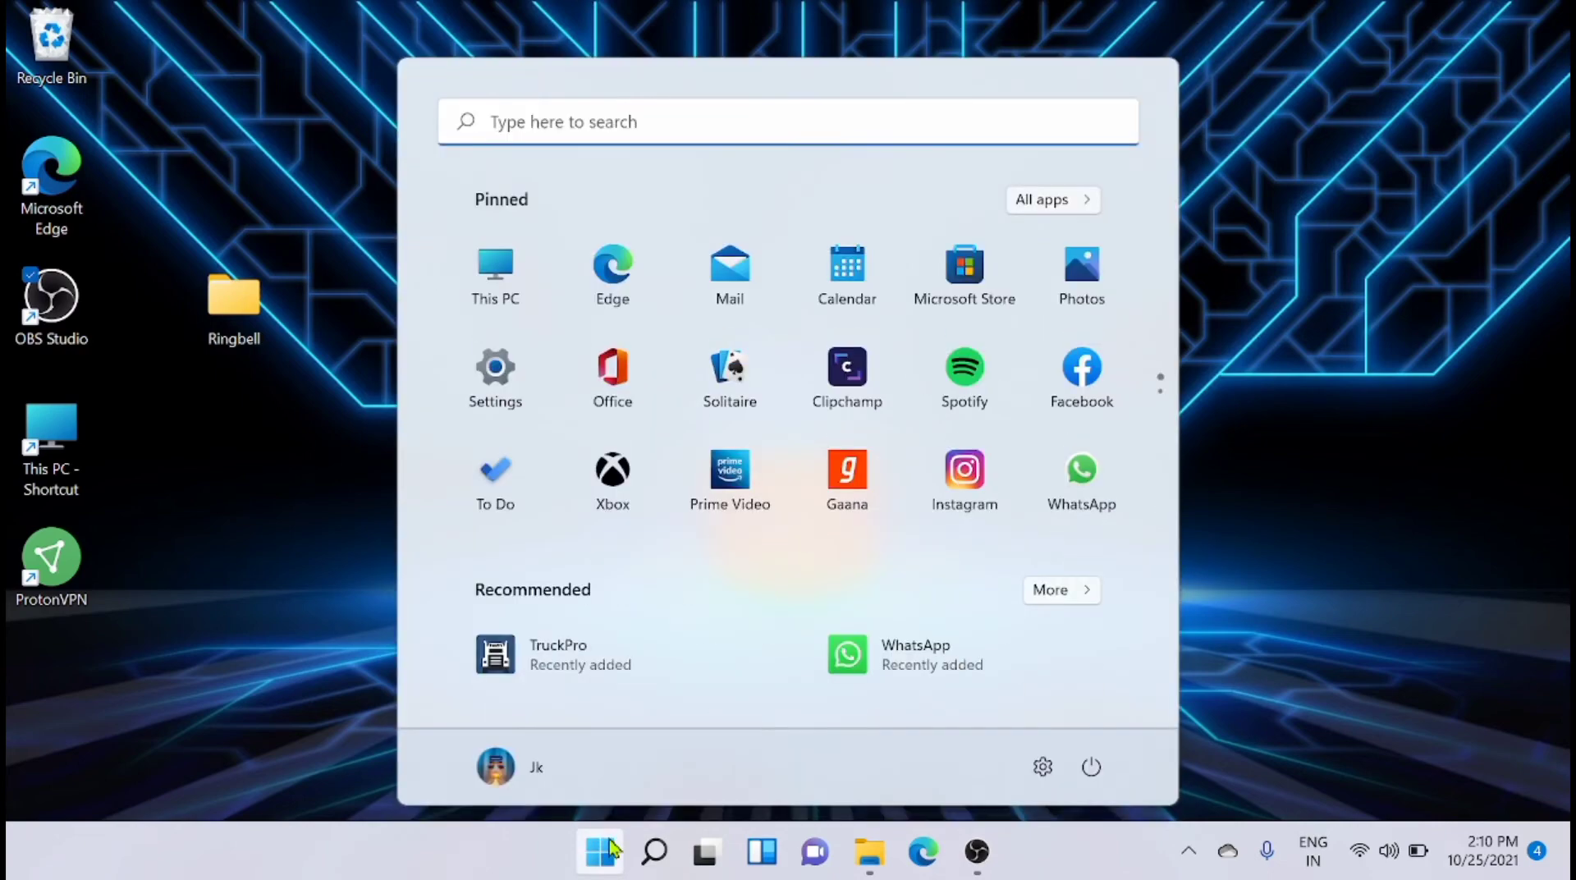
pyautogui.moveTo(506, 412)
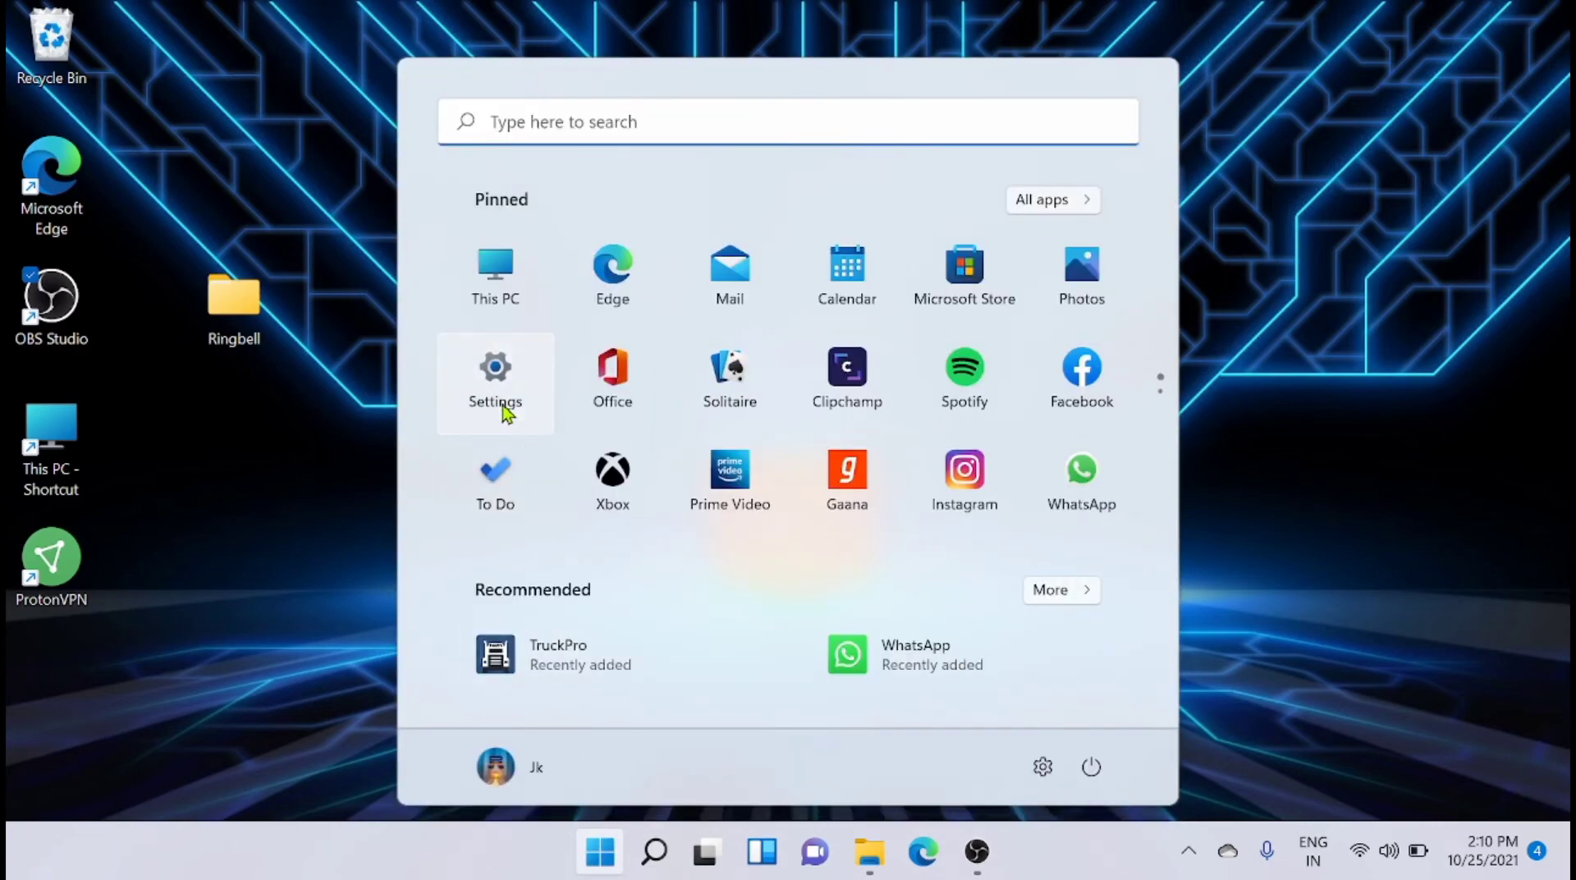
# Launch the pinned Settings app, landing on System > Display.
pyautogui.click(495, 382)
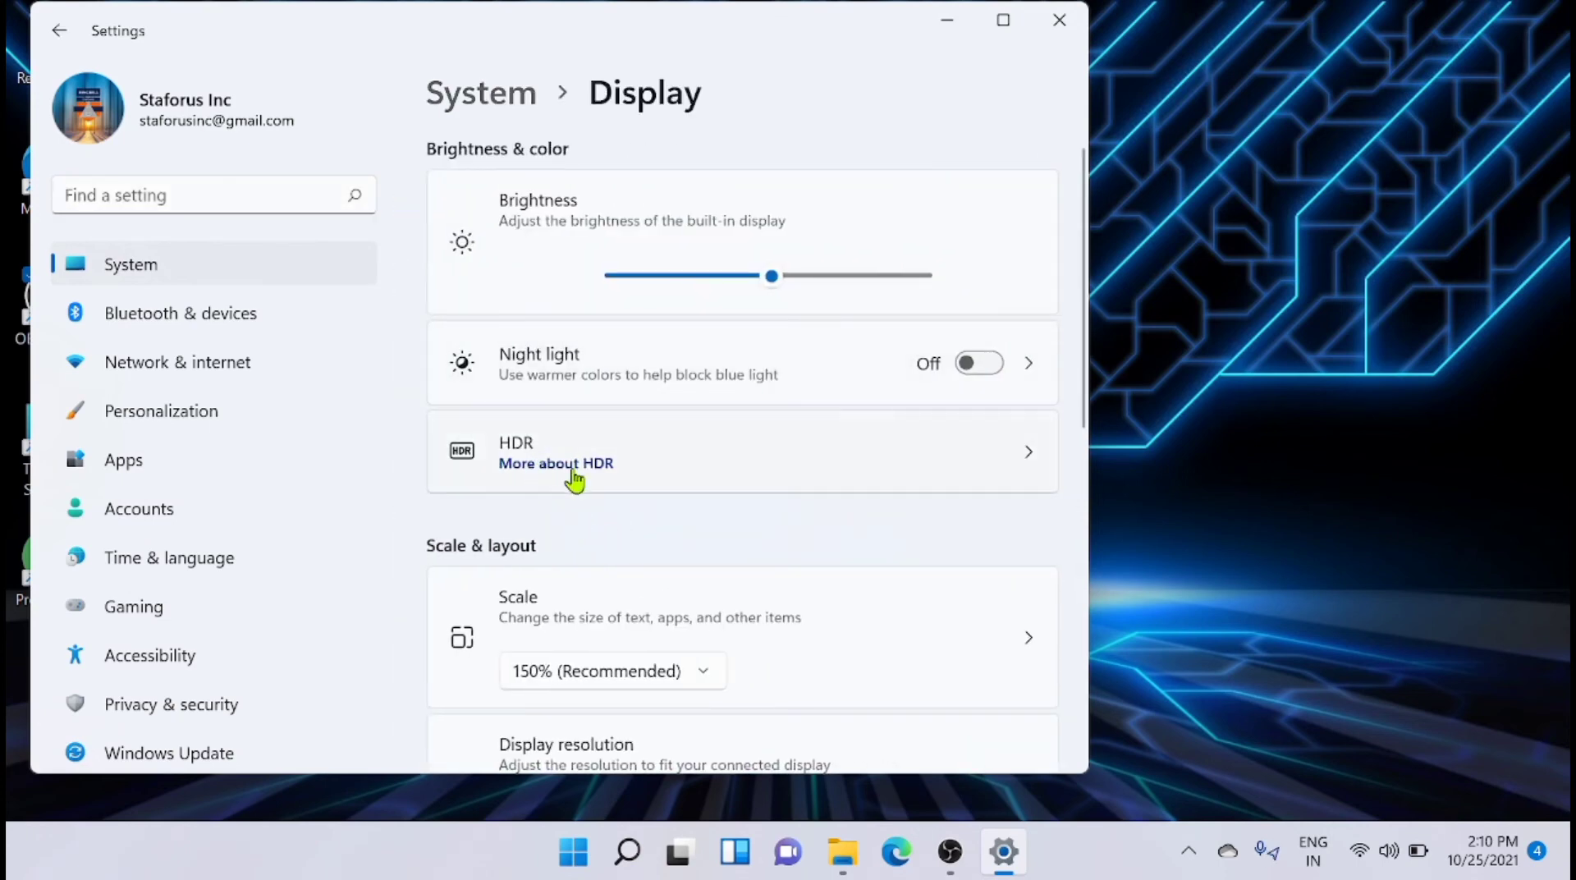
pyautogui.moveTo(834, 450)
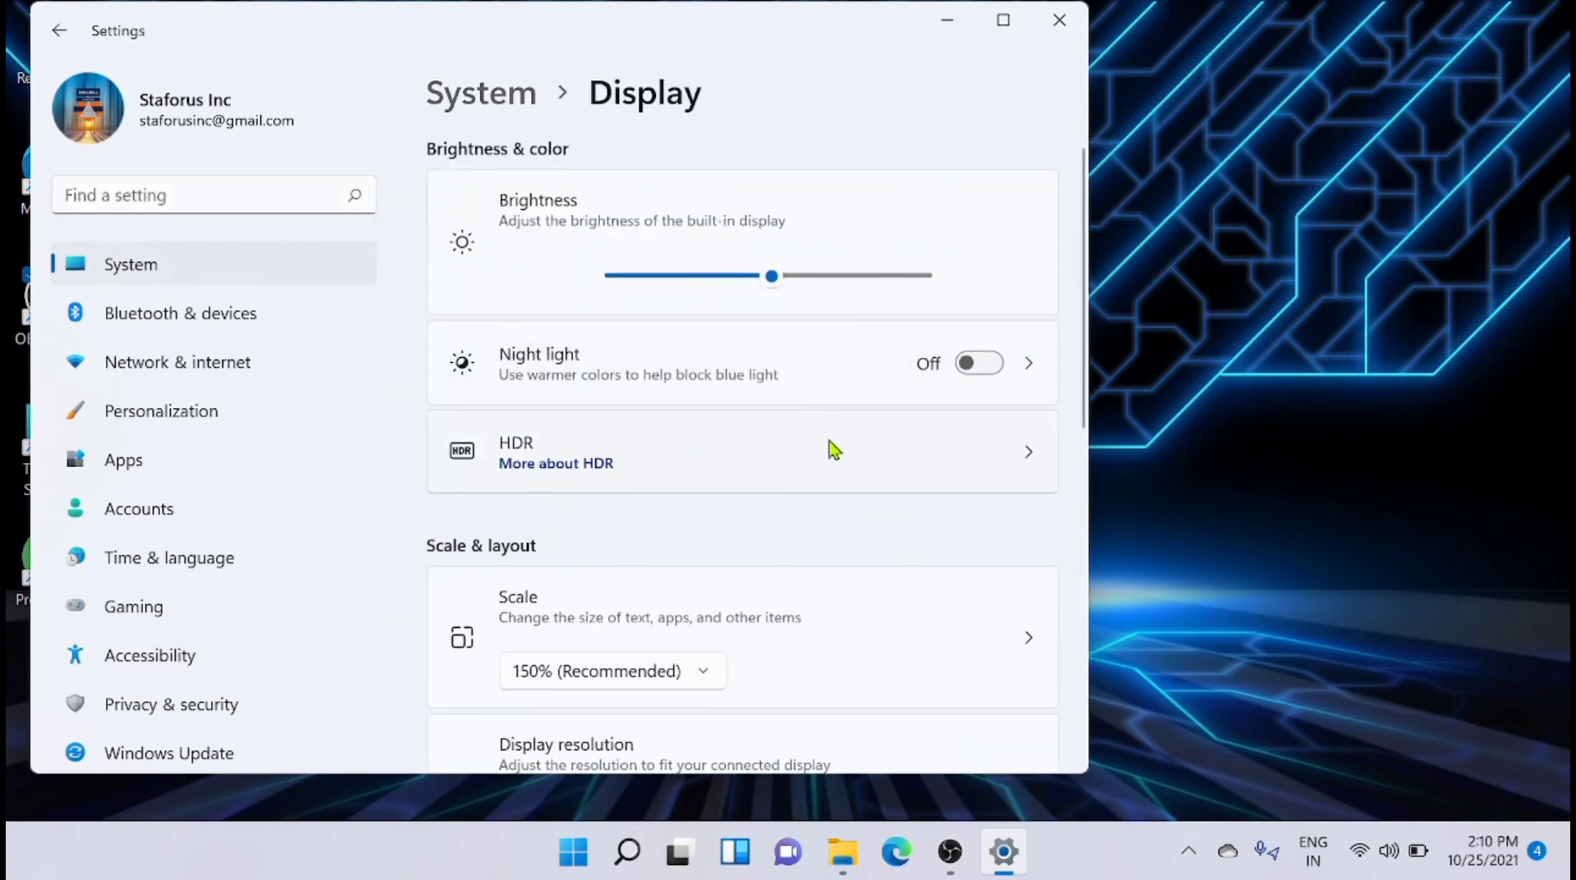
pyautogui.moveTo(1028, 460)
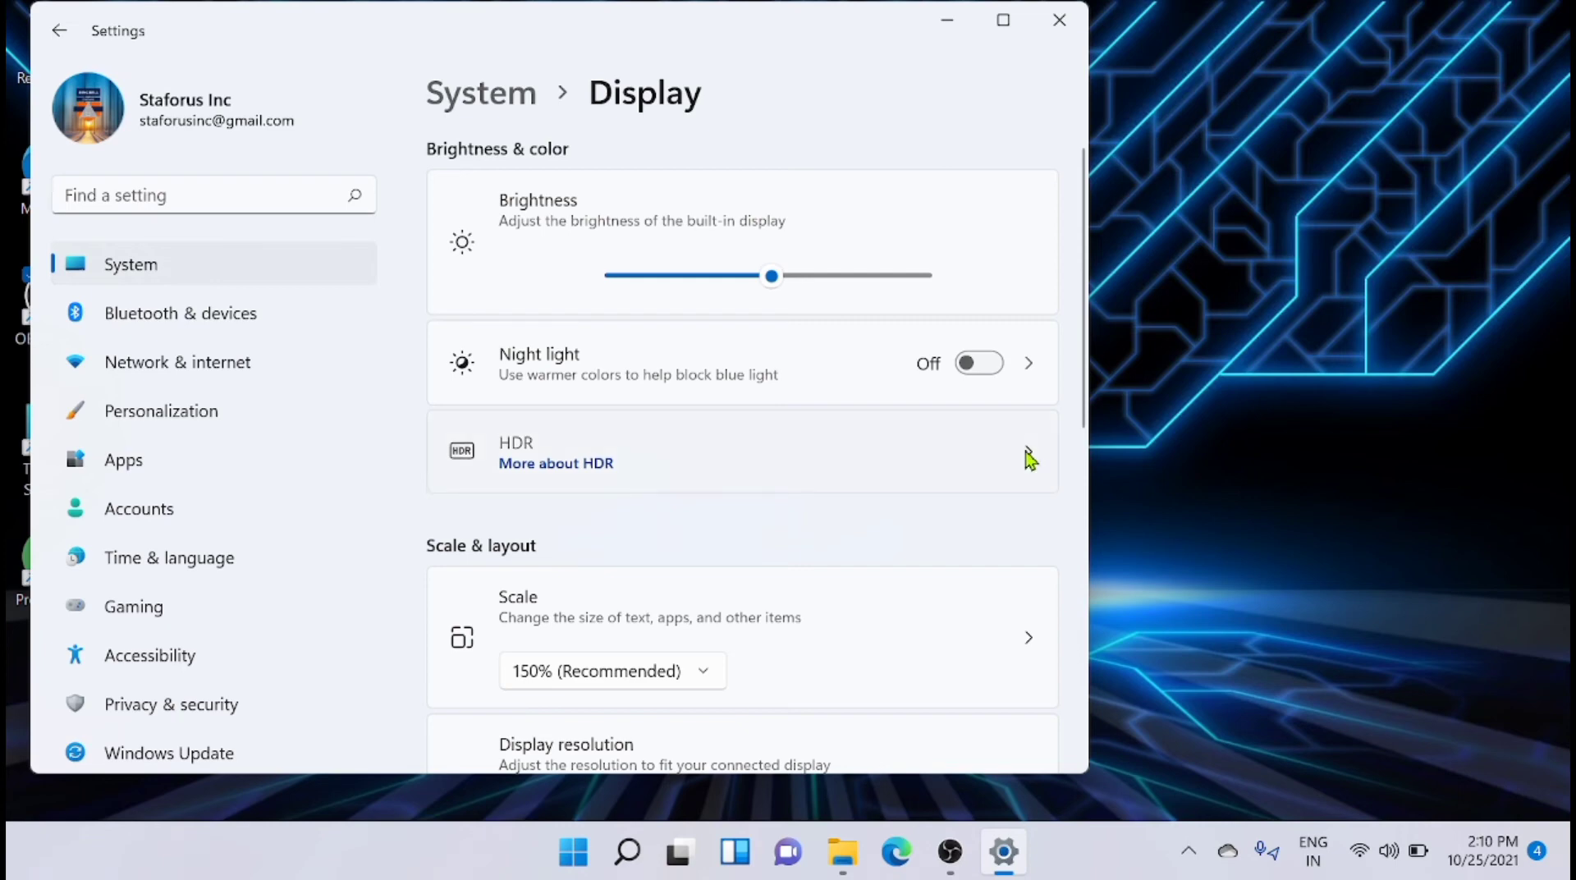
# Open HDR and review Display capabilities and the Play streaming HDR video option.
pyautogui.click(774, 452)
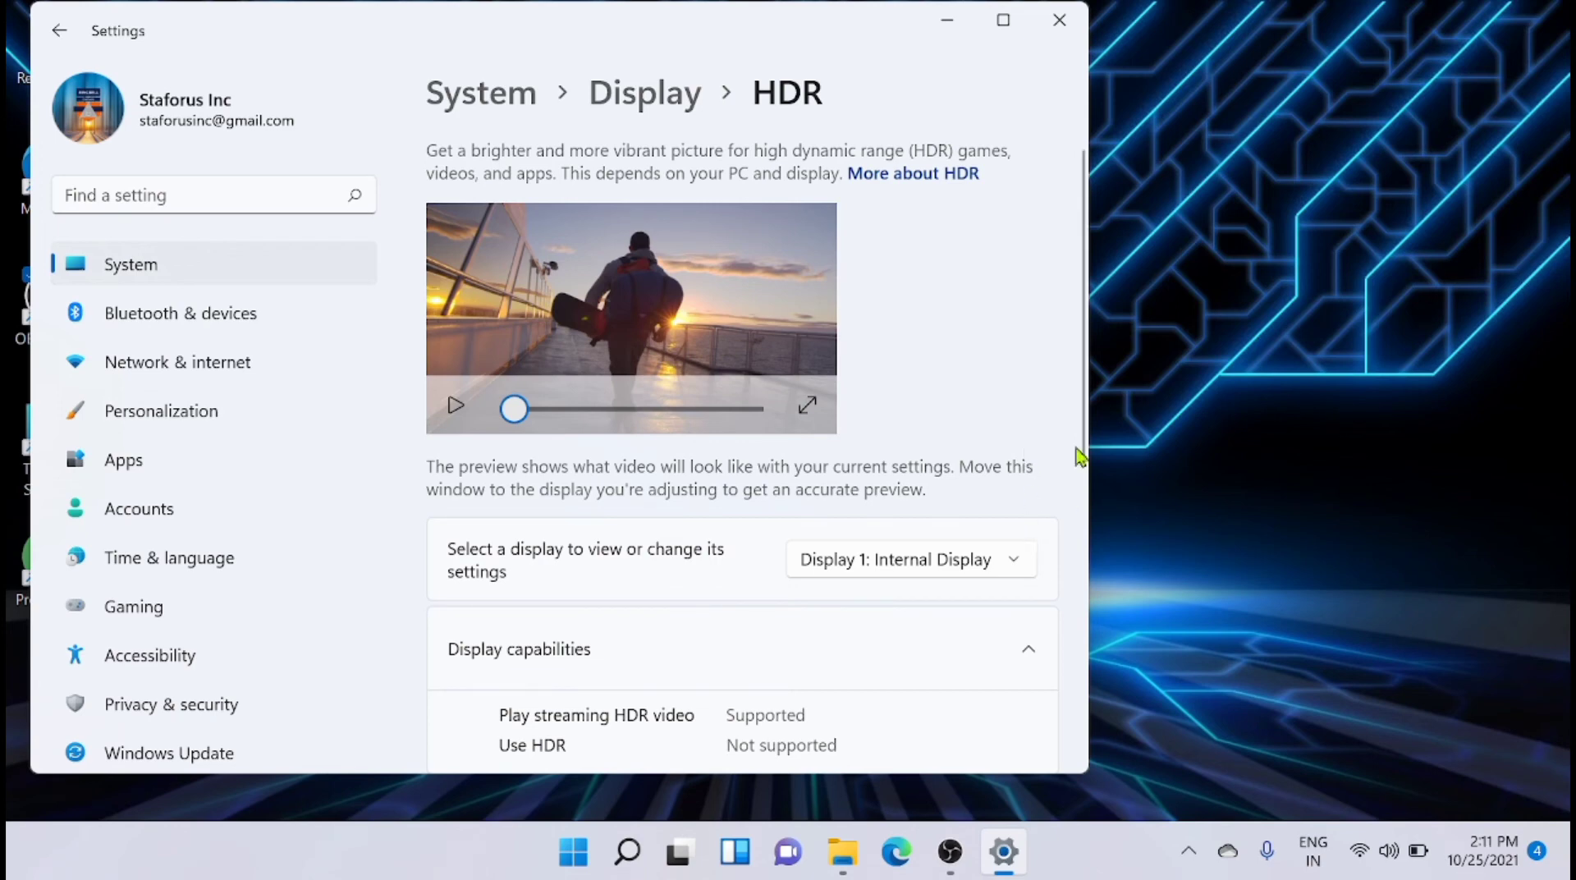
pyautogui.scroll(-3)
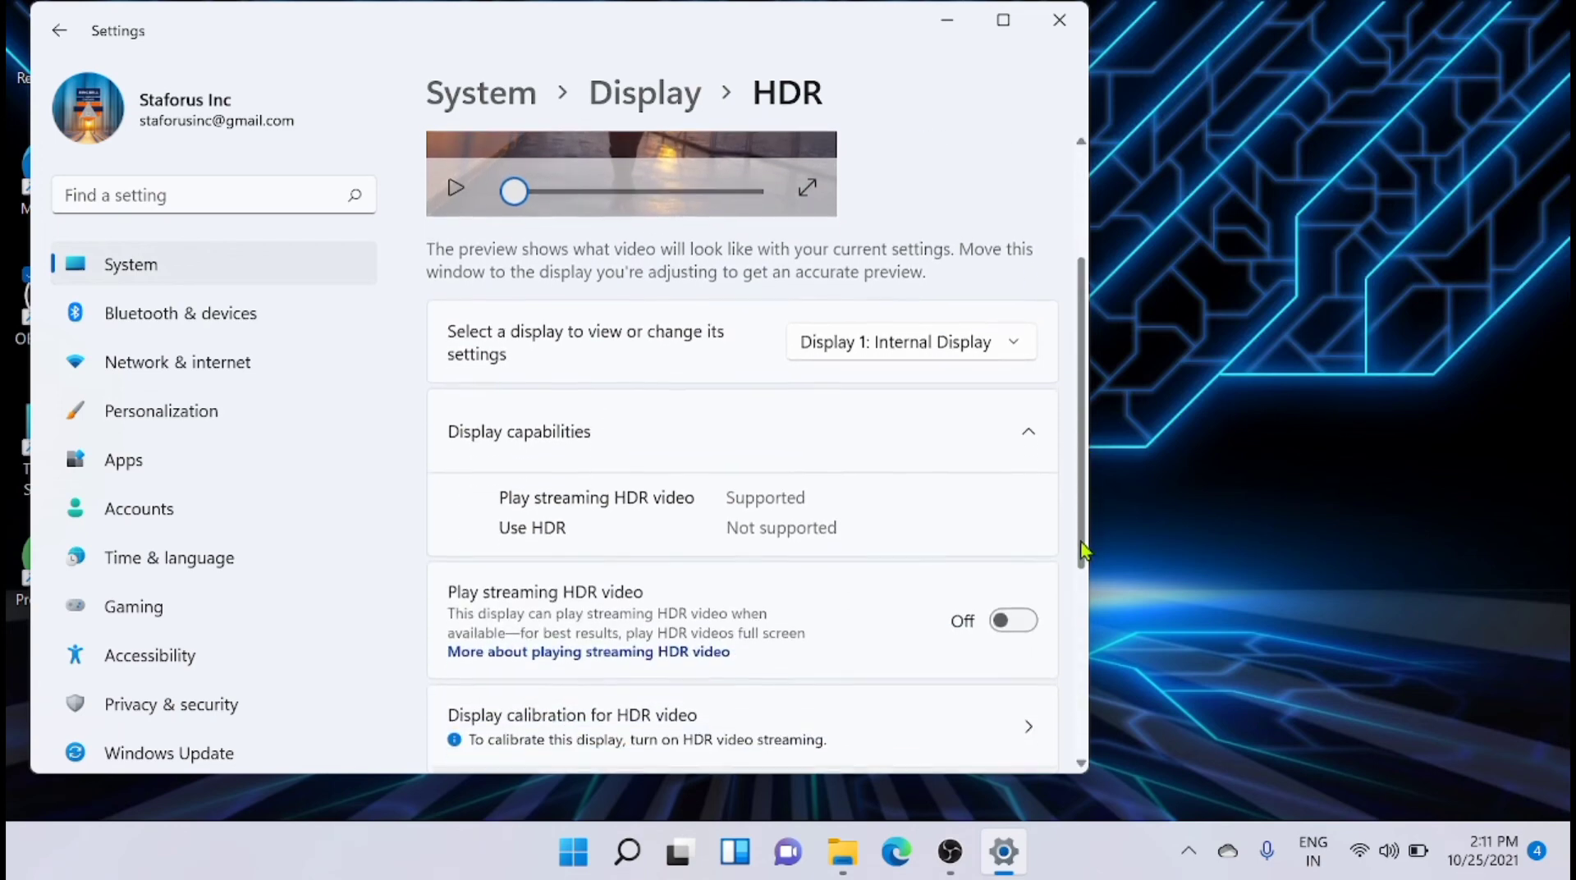
pyautogui.scroll(-3)
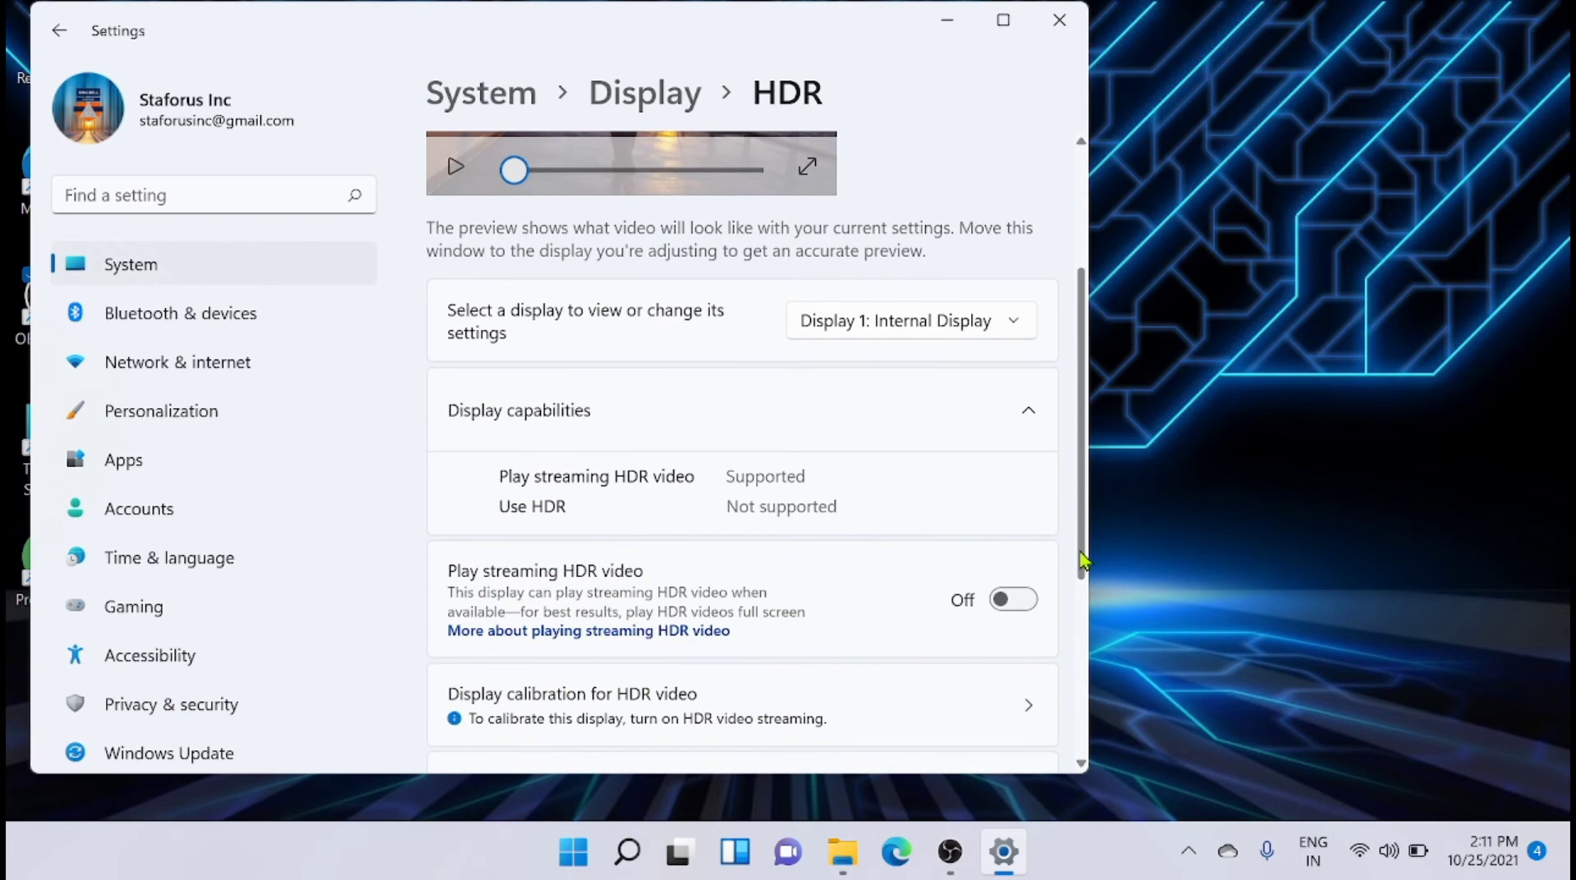
pyautogui.moveTo(543, 599)
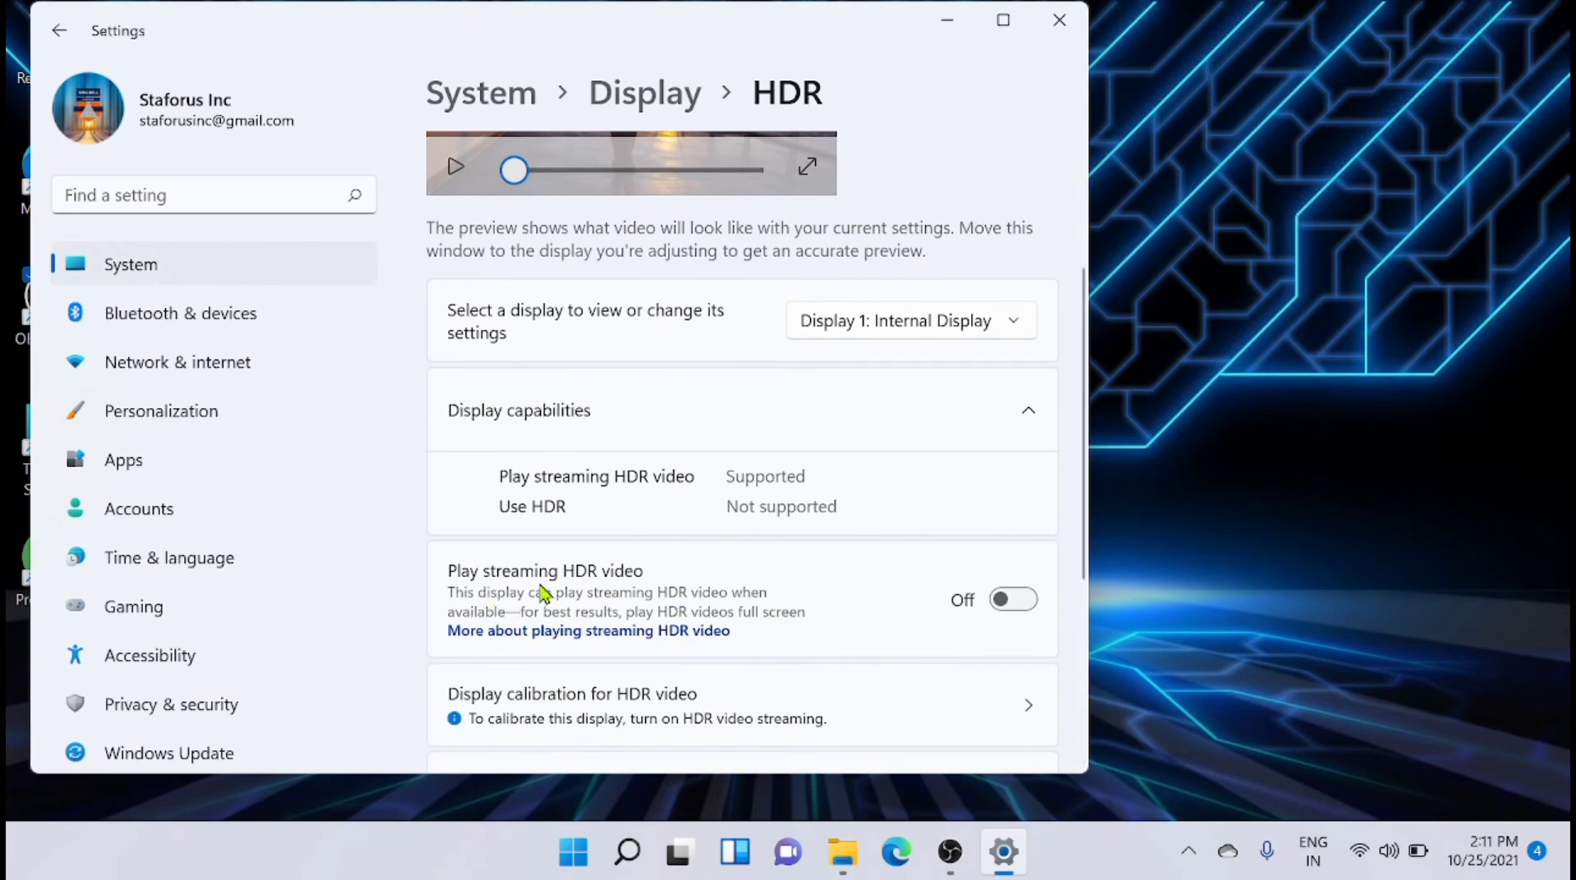
pyautogui.moveTo(708, 601)
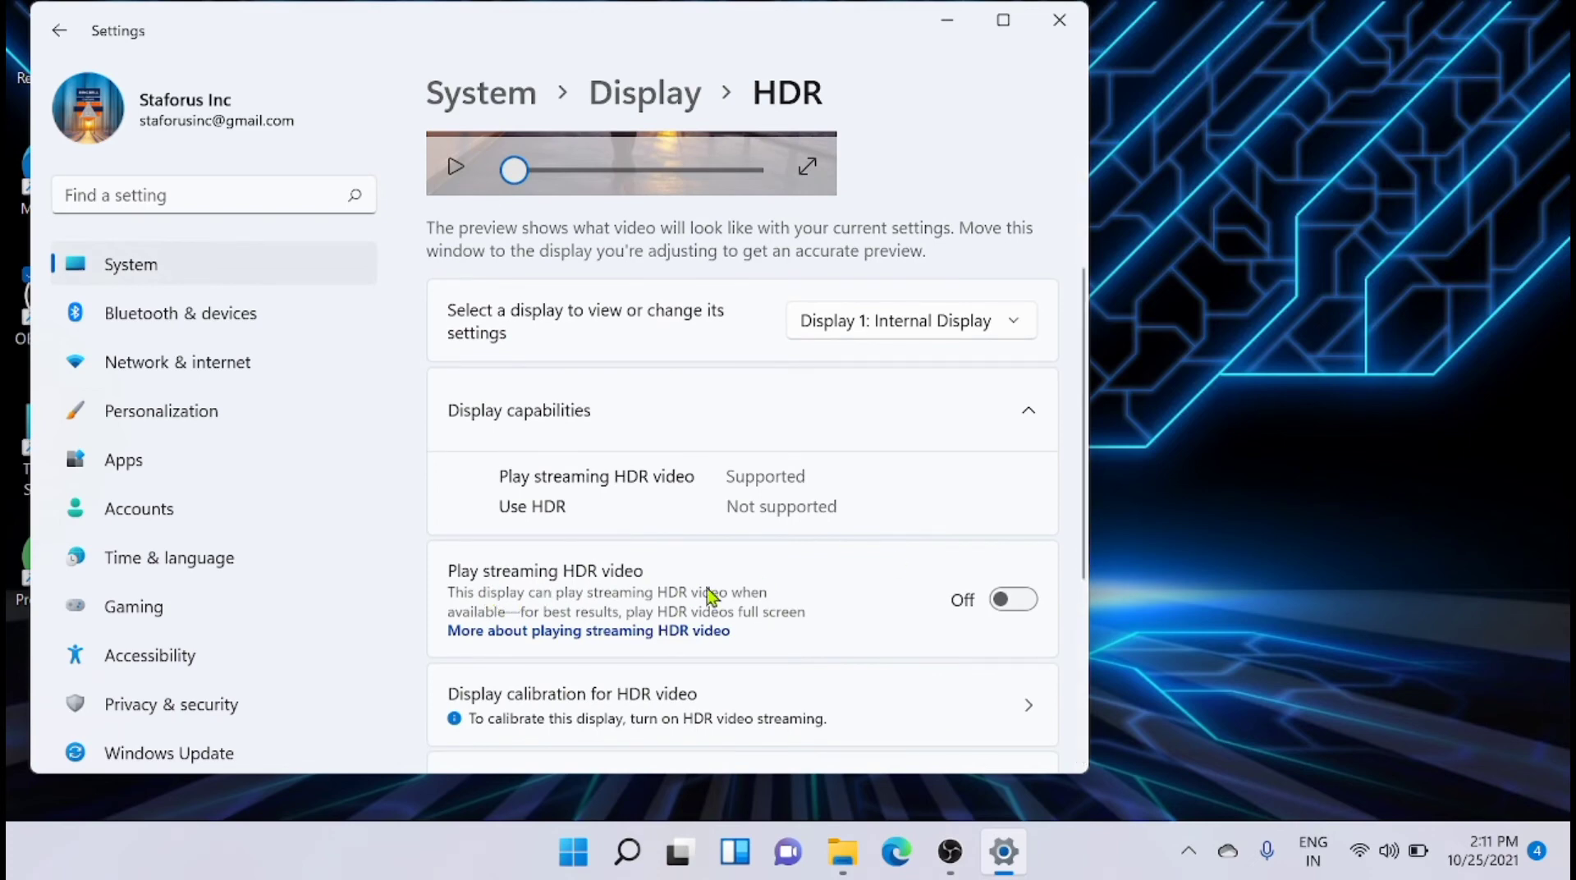
pyautogui.moveTo(644, 624)
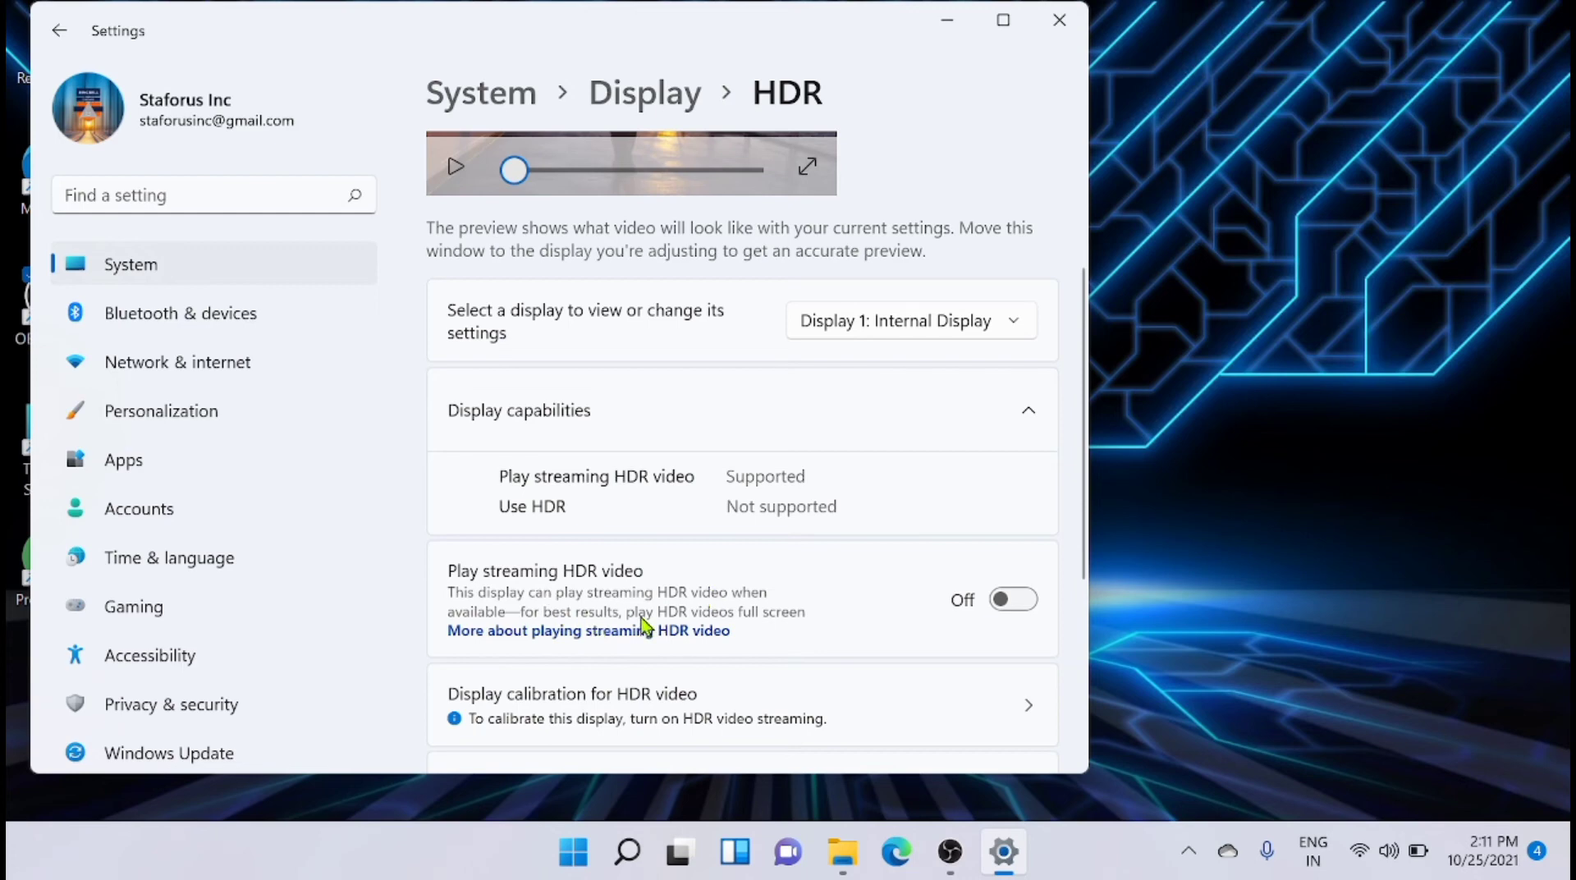
pyautogui.moveTo(724, 623)
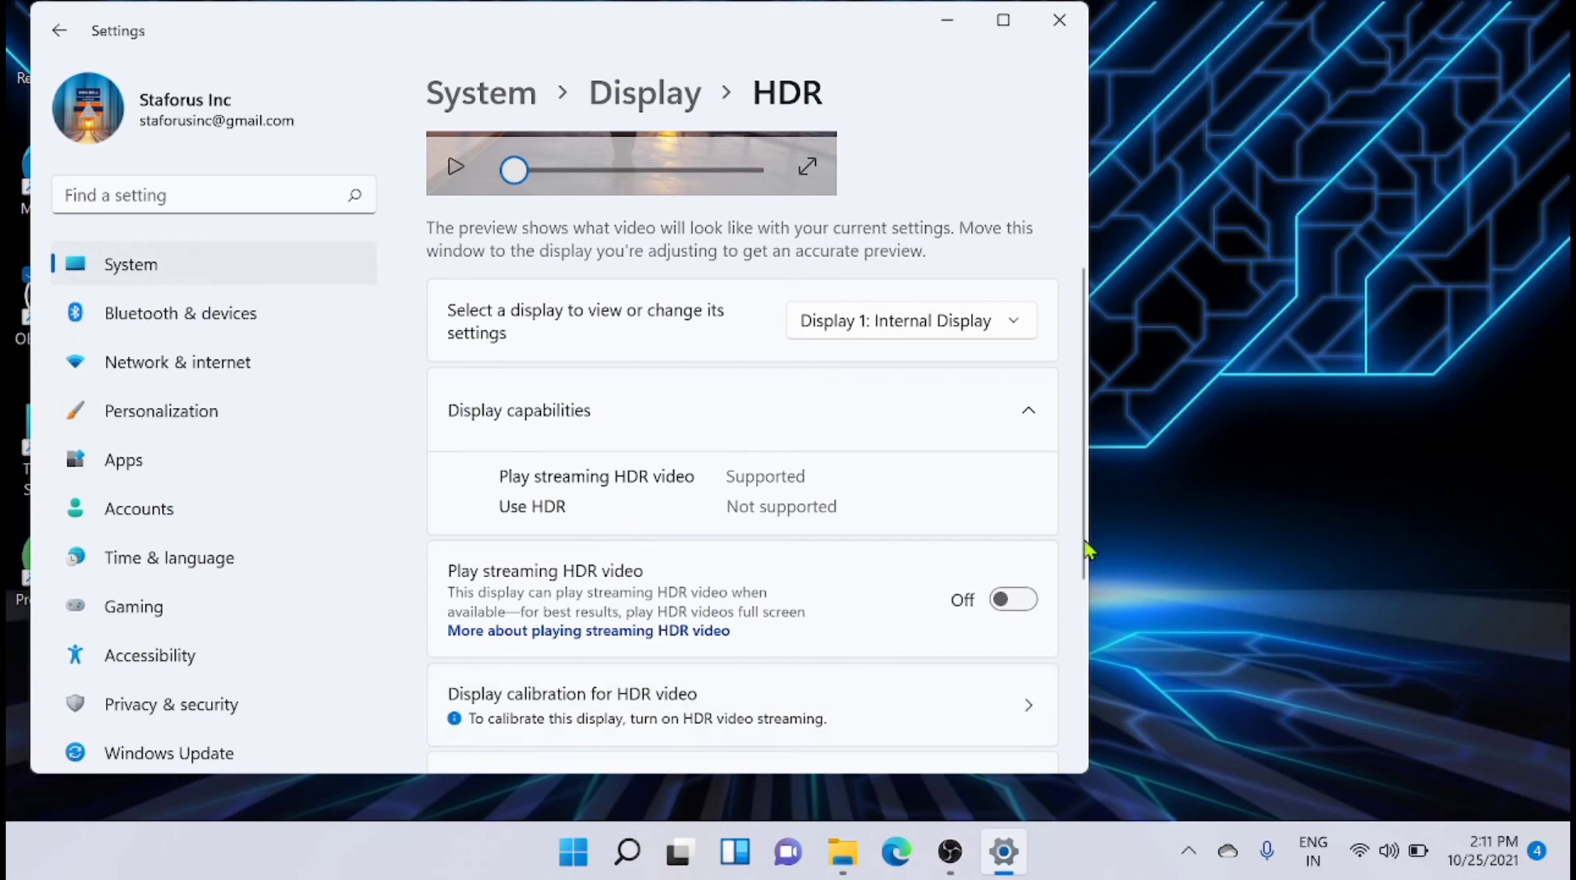
# Close the Settings window from the HDR page, returning to the desktop.
pyautogui.scroll(-3)
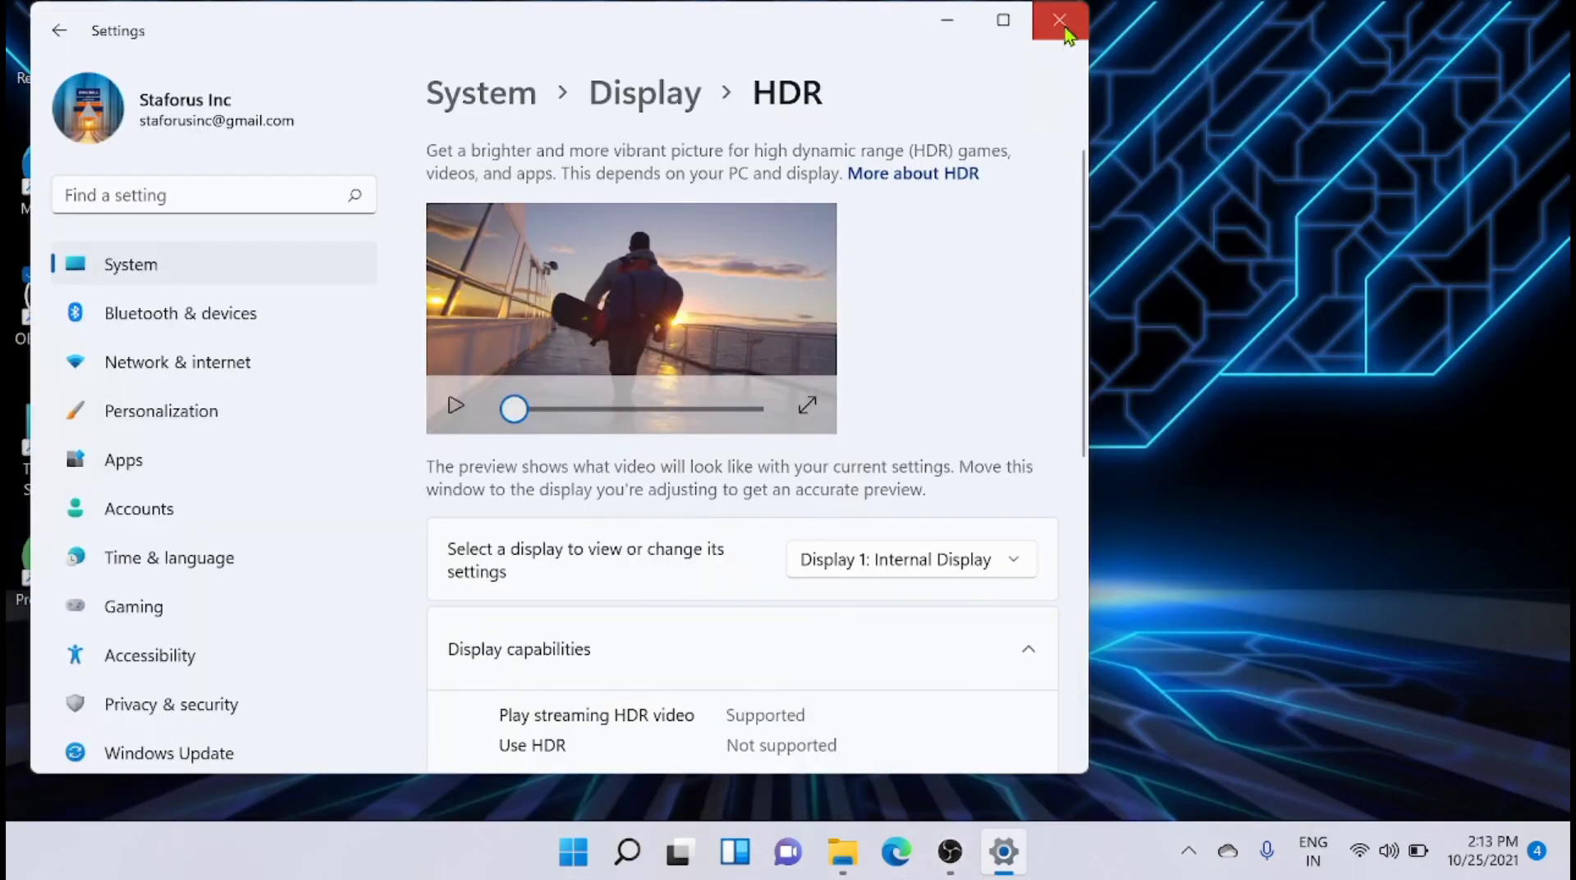
pyautogui.click(1055, 20)
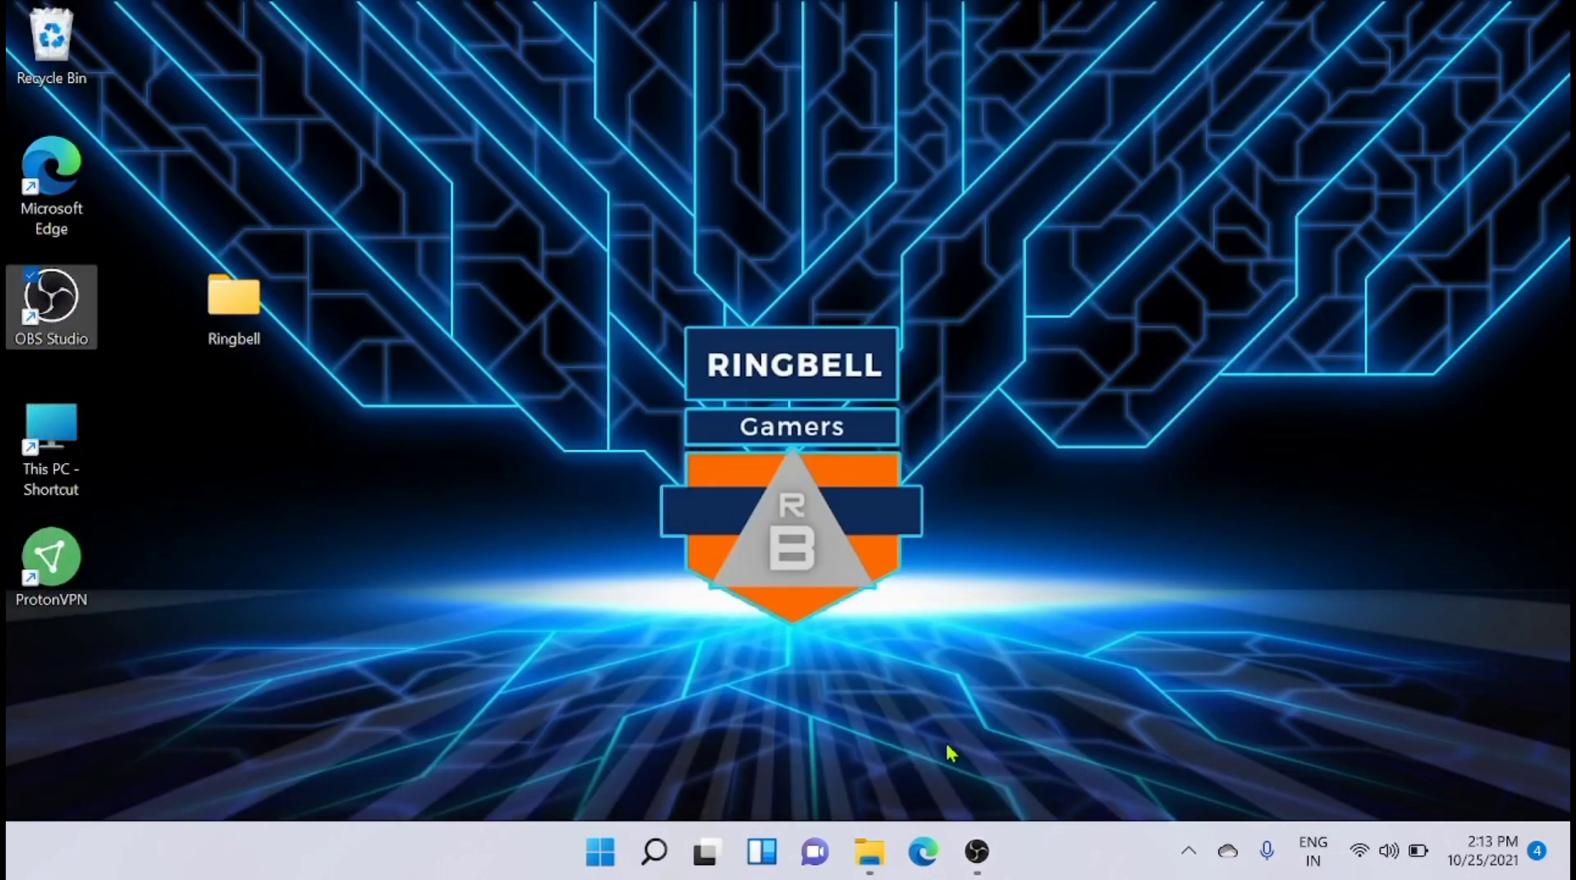